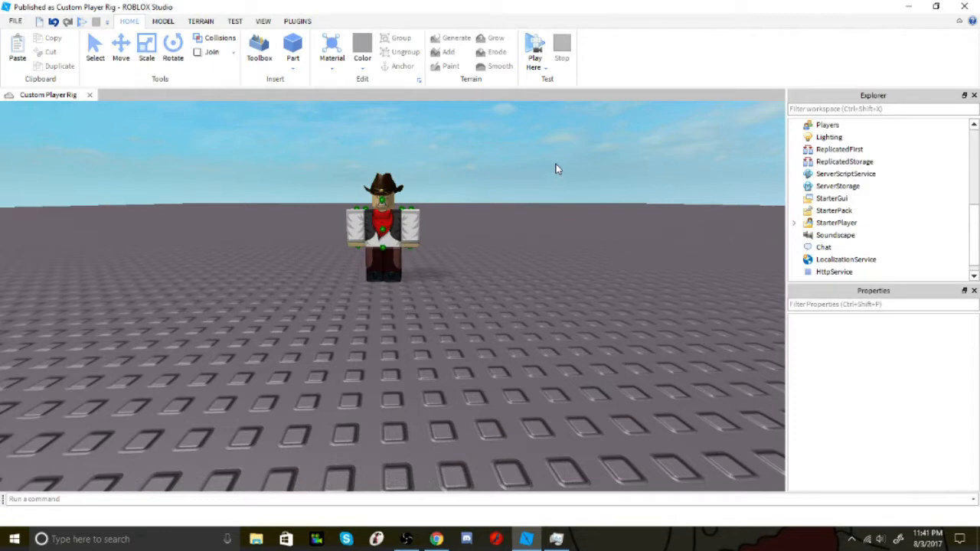
pyautogui.moveTo(535, 46)
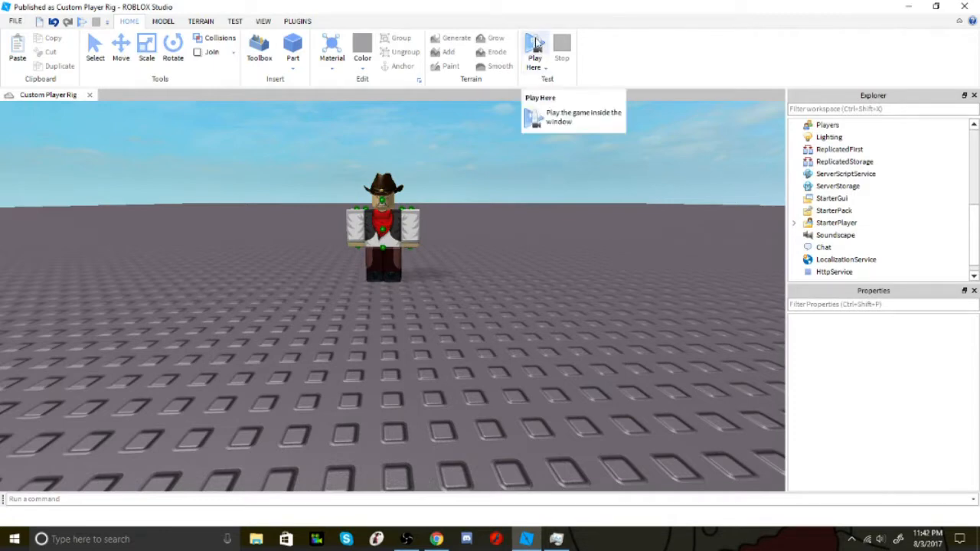
# Step: Run a play test, stop it, then start a second play test spawning the default blocky avatar
pyautogui.click(536, 46)
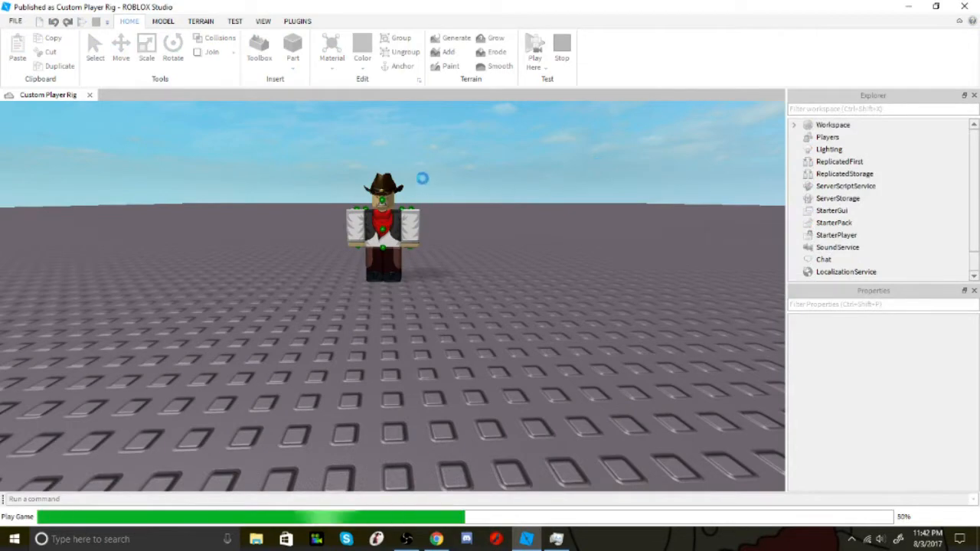
pyautogui.click(533, 46)
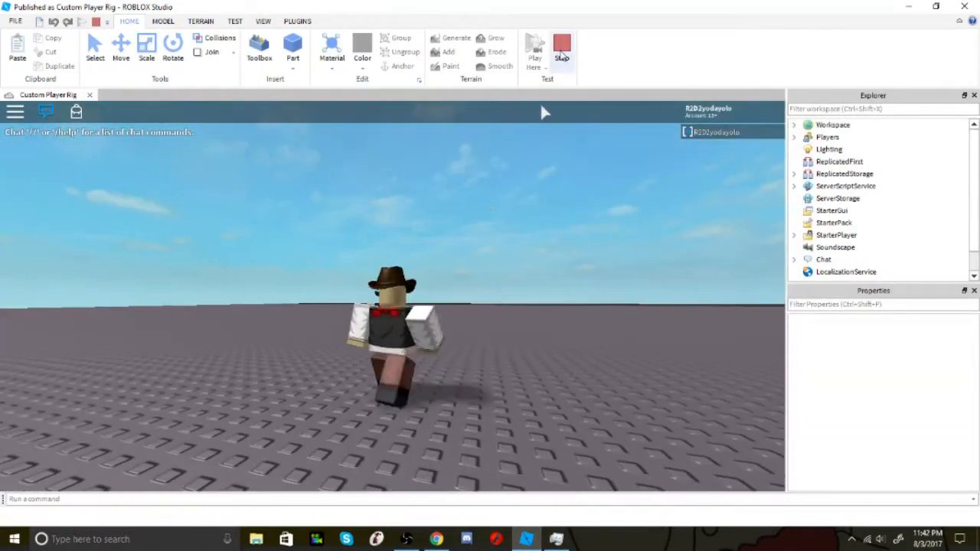
pyautogui.click(561, 48)
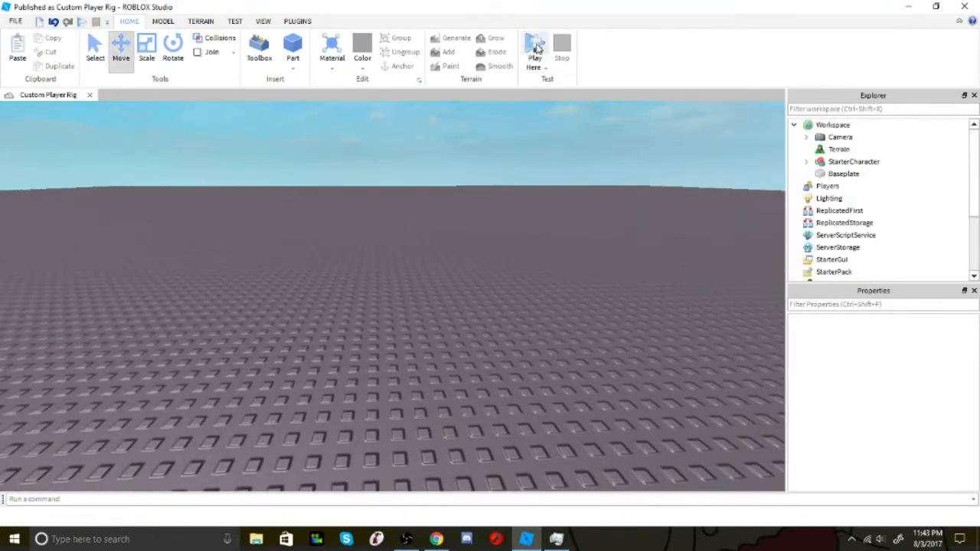
pyautogui.click(536, 44)
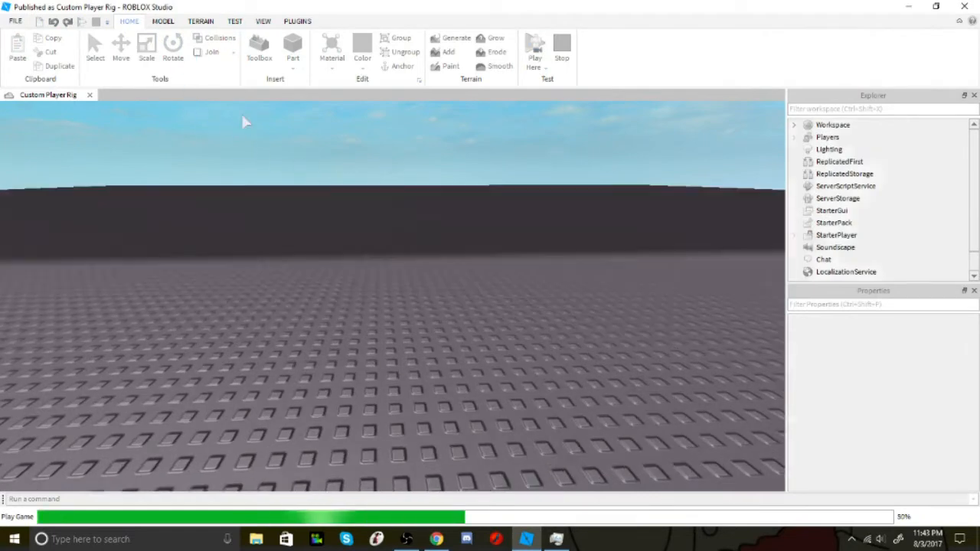
pyautogui.click(535, 52)
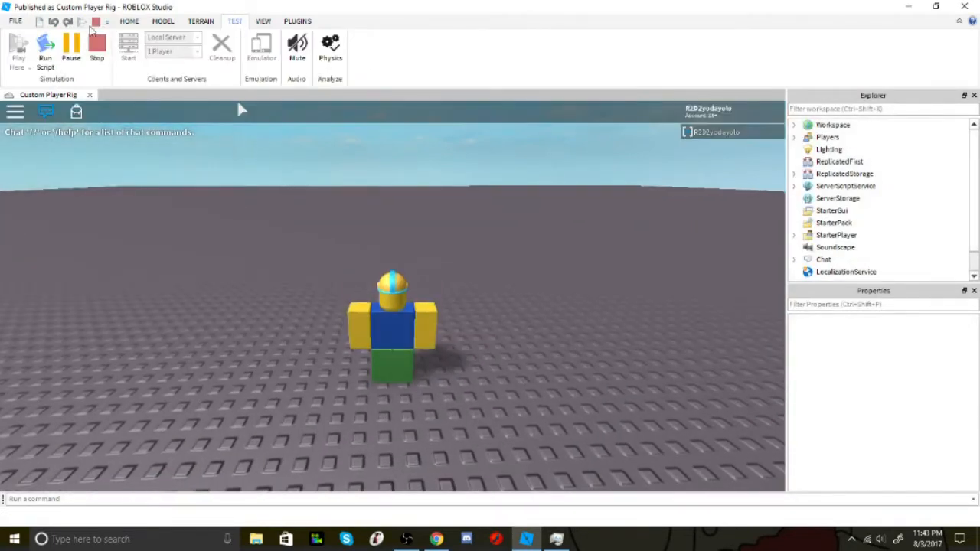
pyautogui.click(98, 57)
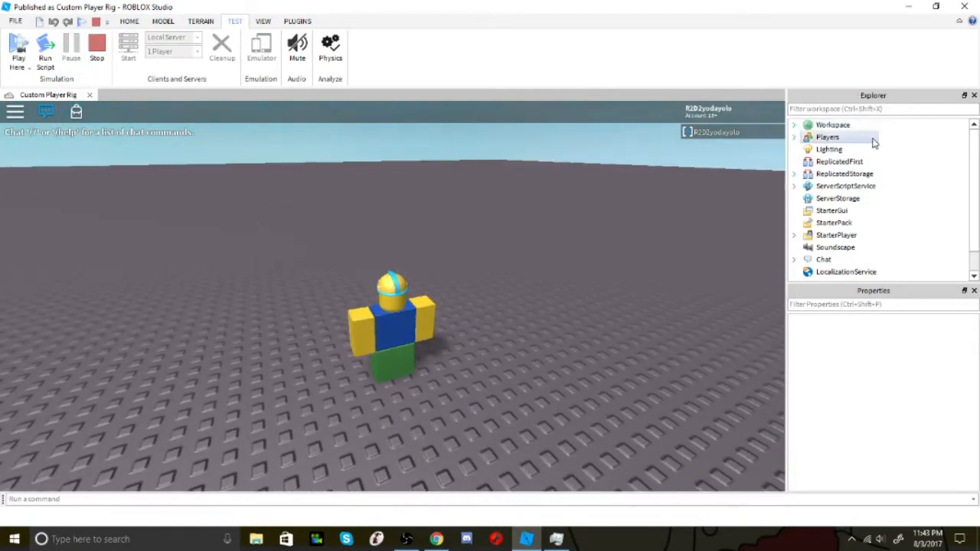
# Step: Select the spawned player's Model in Workspace and begin renaming it from the Home tools
pyautogui.click(793, 124)
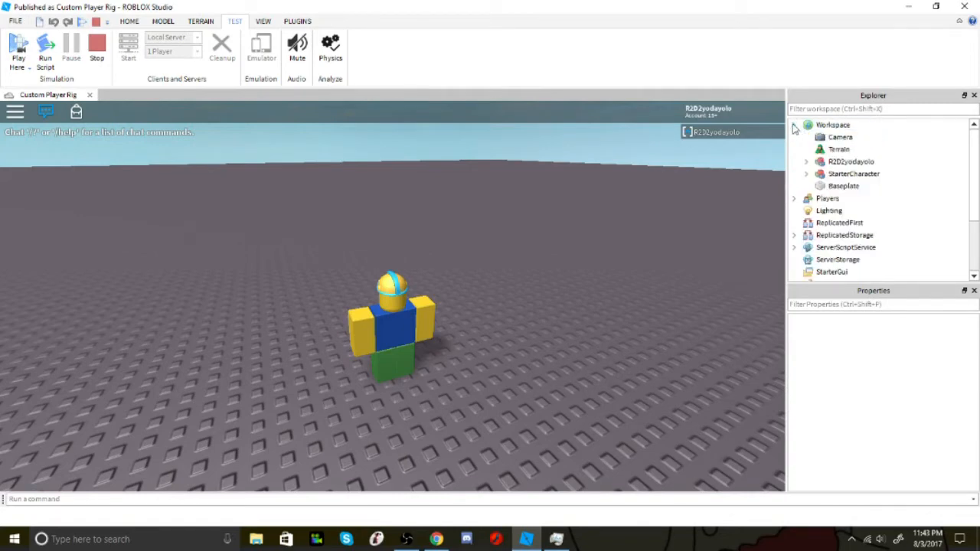
pyautogui.click(840, 162)
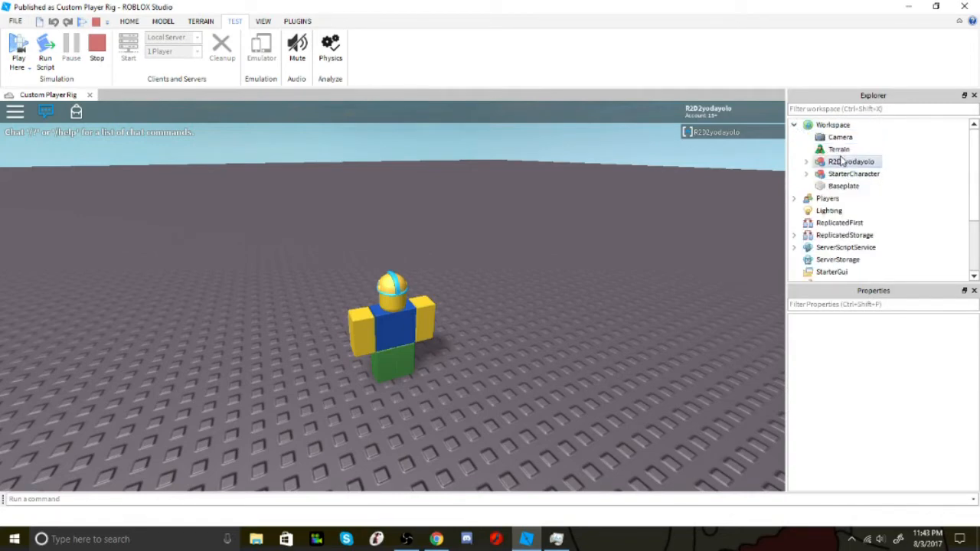
pyautogui.click(841, 162)
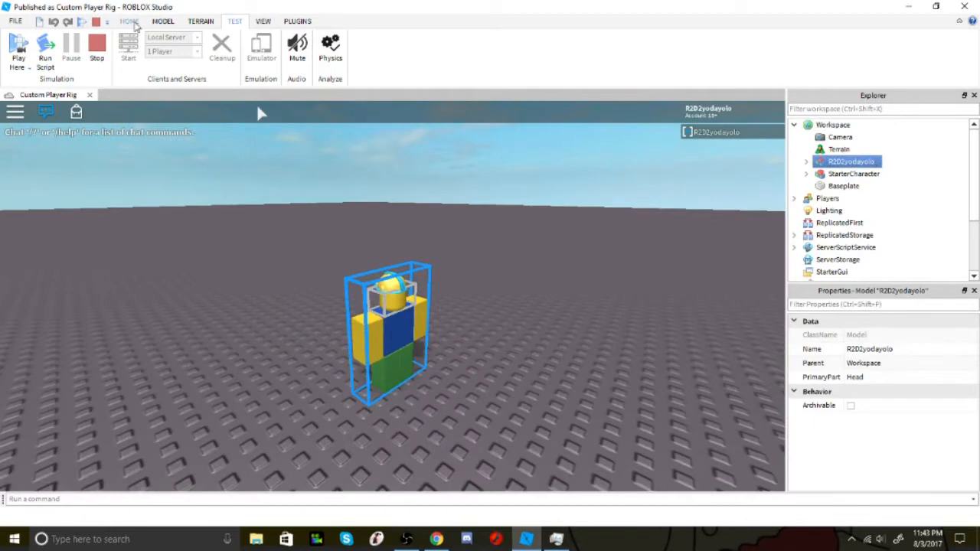
pyautogui.click(130, 20)
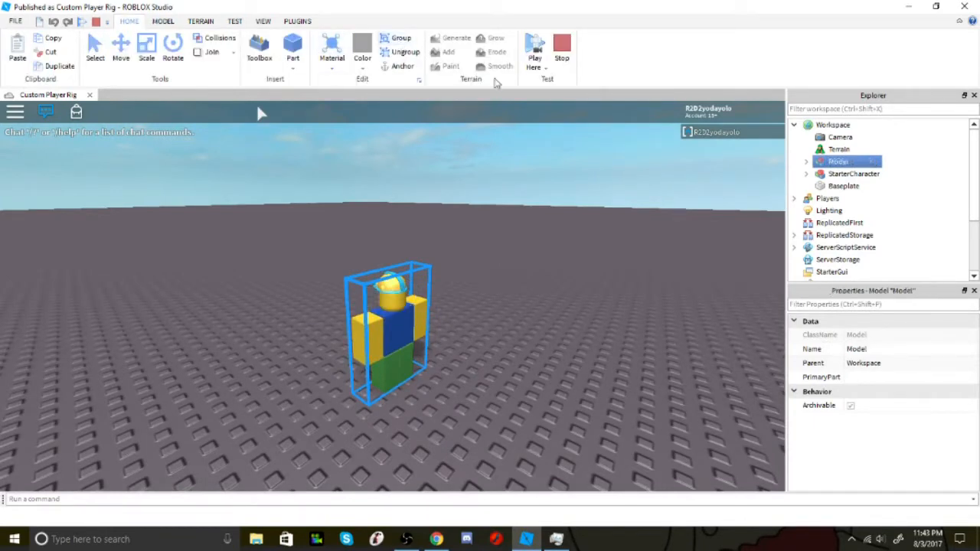
pyautogui.rightClick(838, 160)
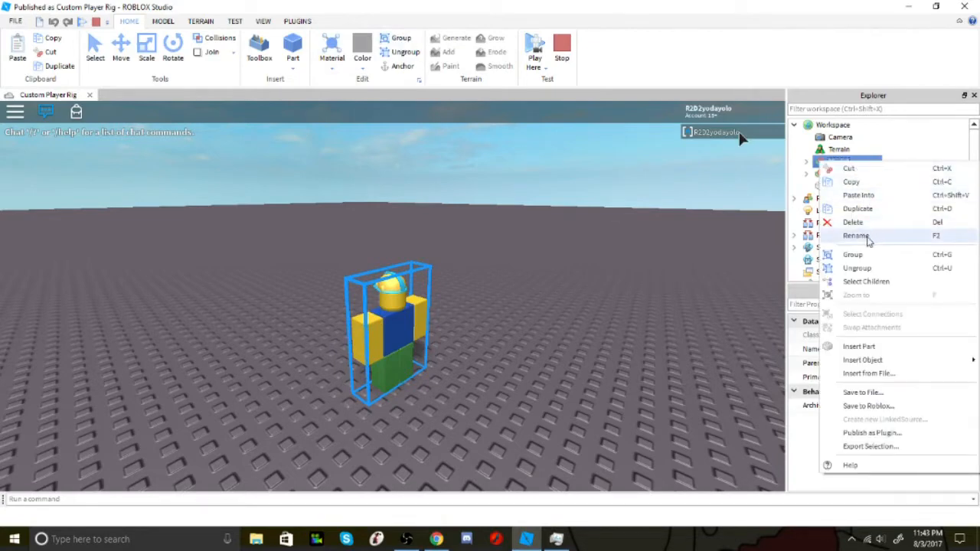
pyautogui.click(857, 235)
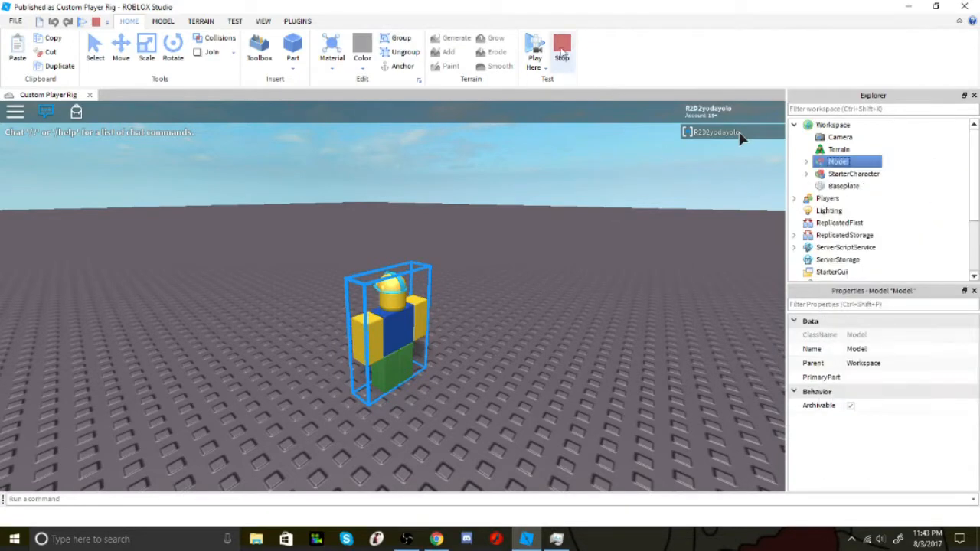
# Step: Stop the test, paste the copied model into Workspace and drag R2D2yodayolo out of its wrapper Model
pyautogui.click(562, 47)
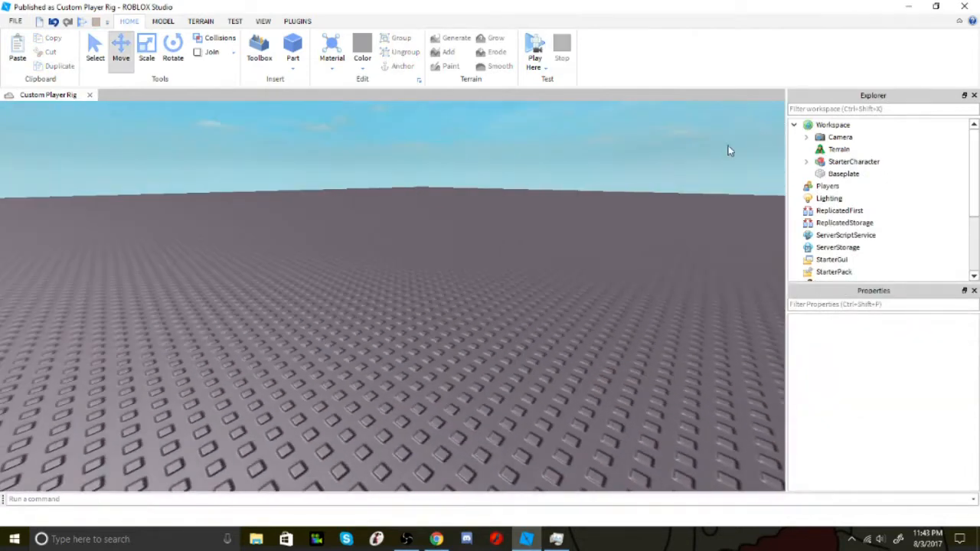
pyautogui.rightClick(834, 124)
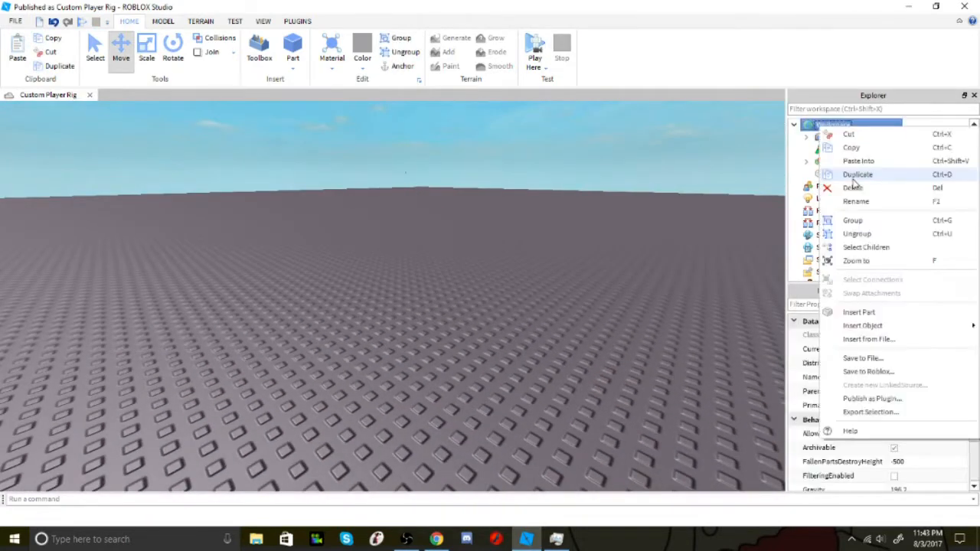
pyautogui.moveTo(859, 160)
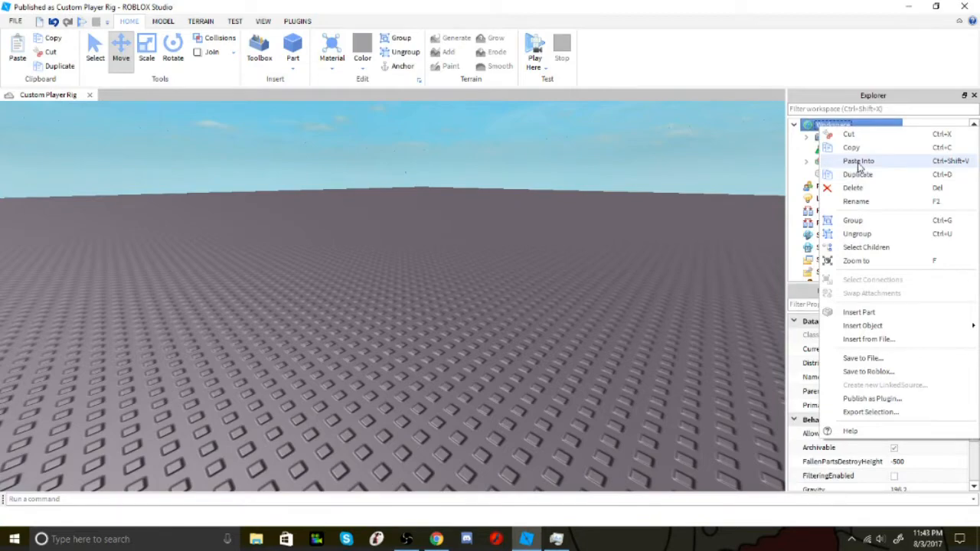
pyautogui.click(858, 161)
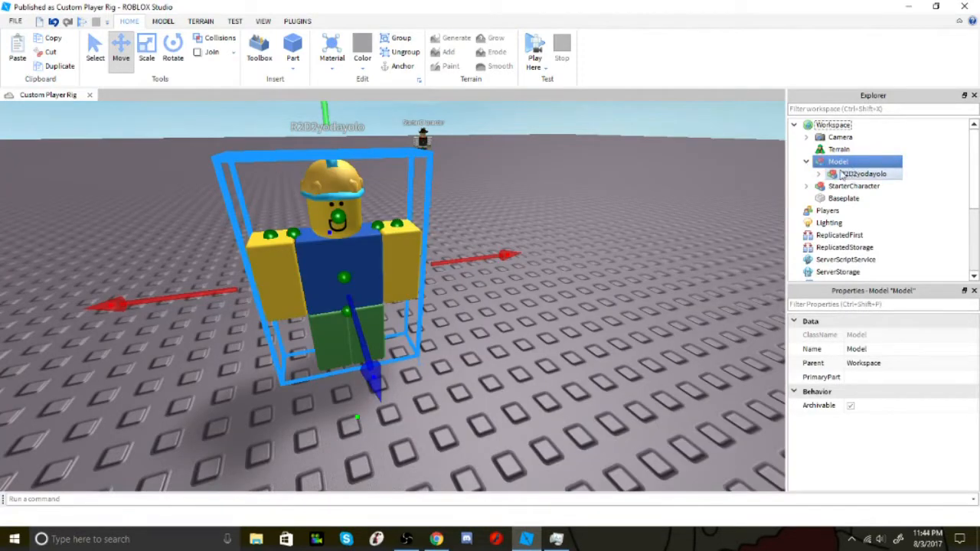
pyautogui.click(858, 173)
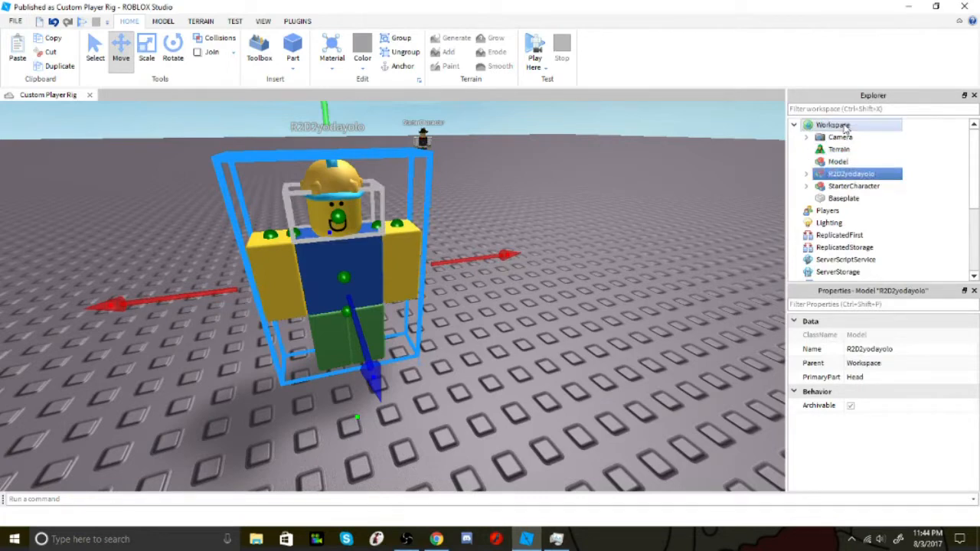
pyautogui.click(836, 162)
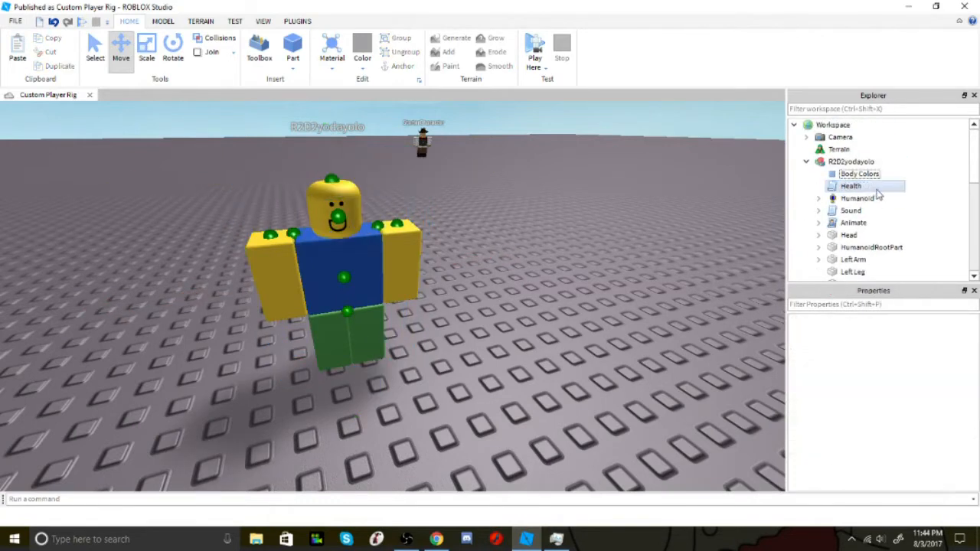
# Step: Select Body Colors under R2D2yodayolo and begin changing the HeadColor value
pyautogui.click(855, 174)
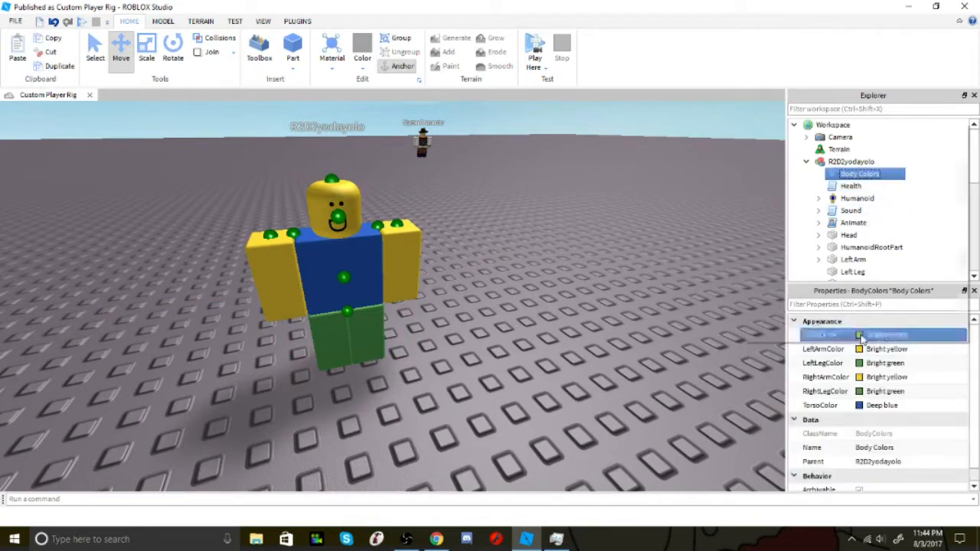
pyautogui.click(861, 335)
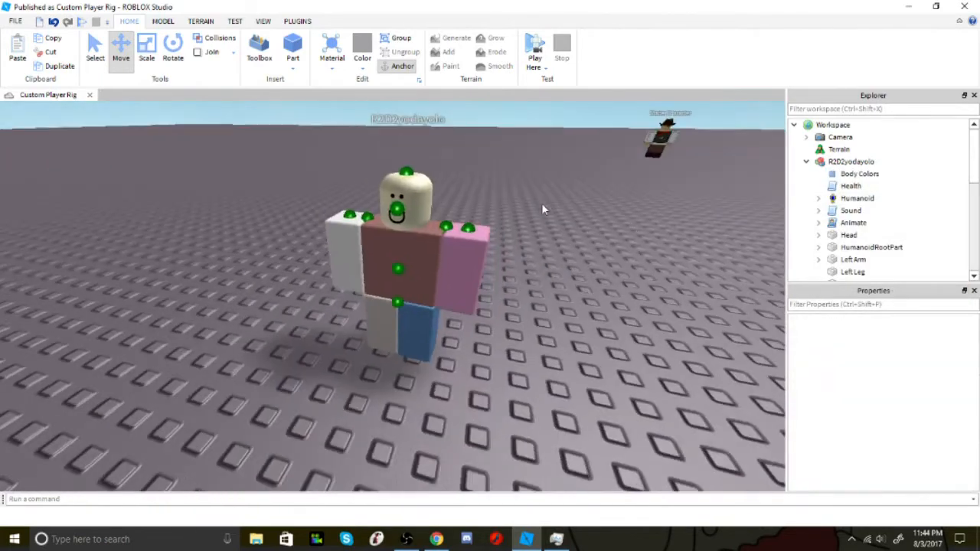
pyautogui.moveTo(503, 106)
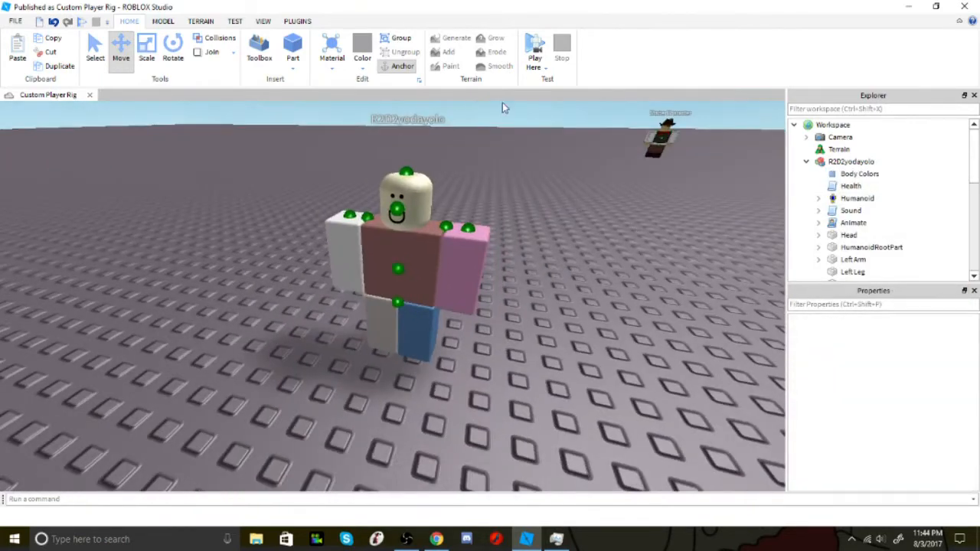
# Step: Insert a Shirt object into R2D2yodayolo via Advanced Objects, searching 'shi'
pyautogui.click(162, 21)
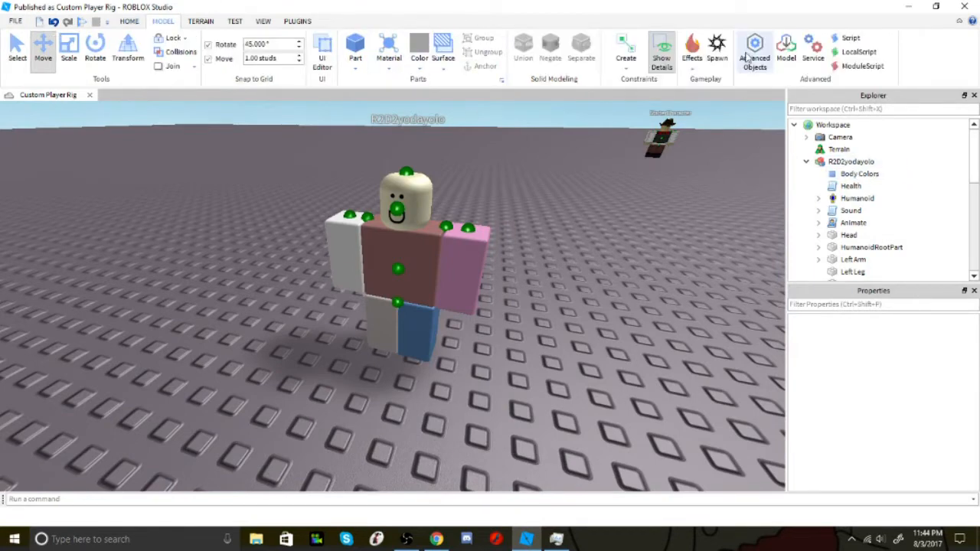
pyautogui.click(754, 49)
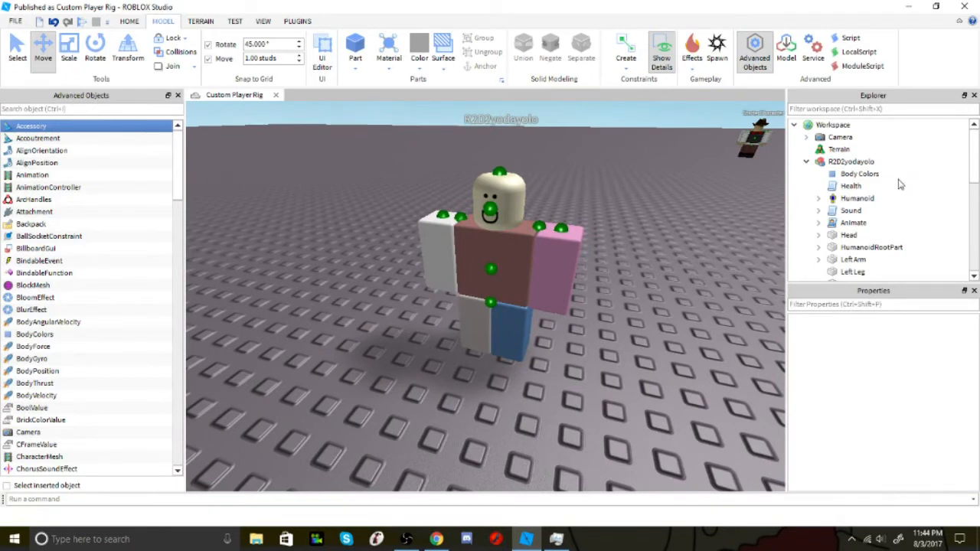
pyautogui.click(850, 162)
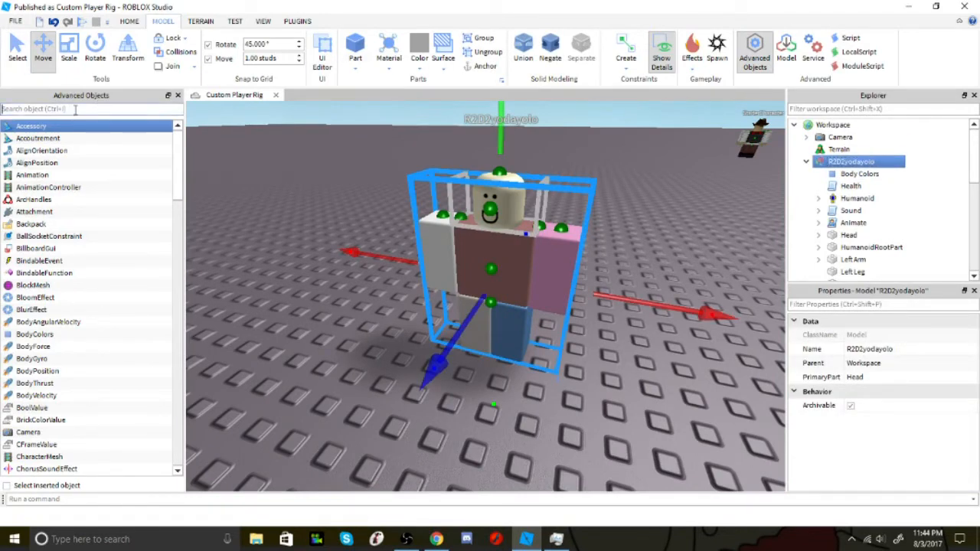
pyautogui.write('shi')
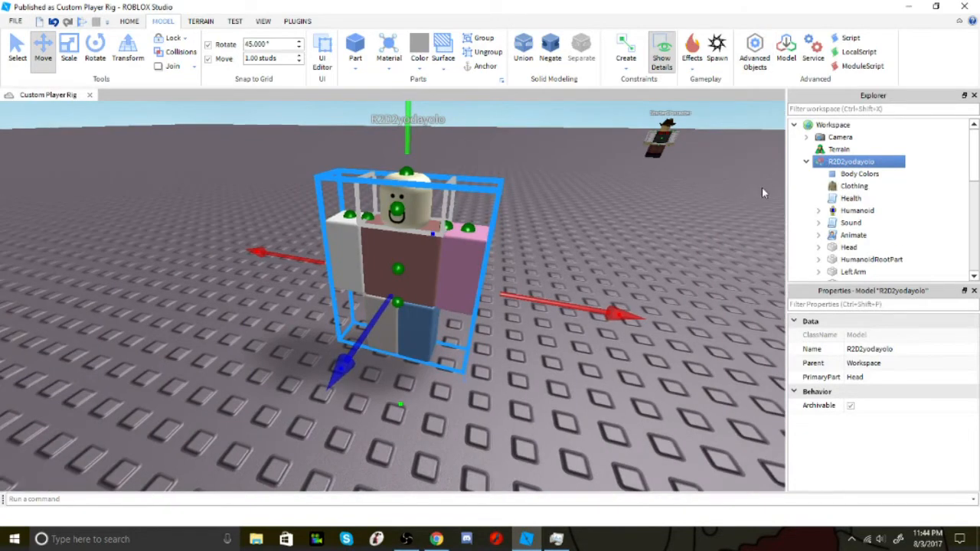
pyautogui.click(854, 186)
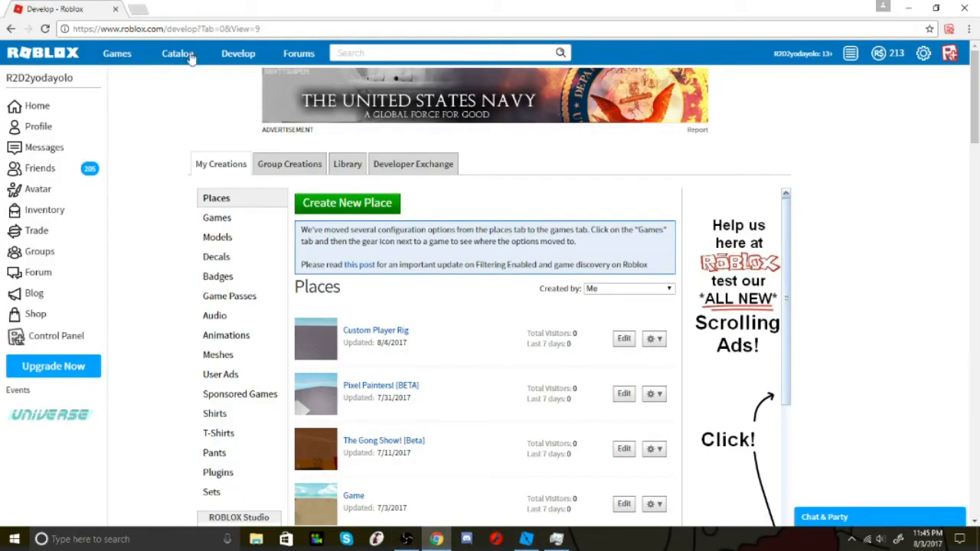
# Step: Browse the Roblox catalog to the Golden Adidas Hoodie, then return to Studio
pyautogui.click(177, 55)
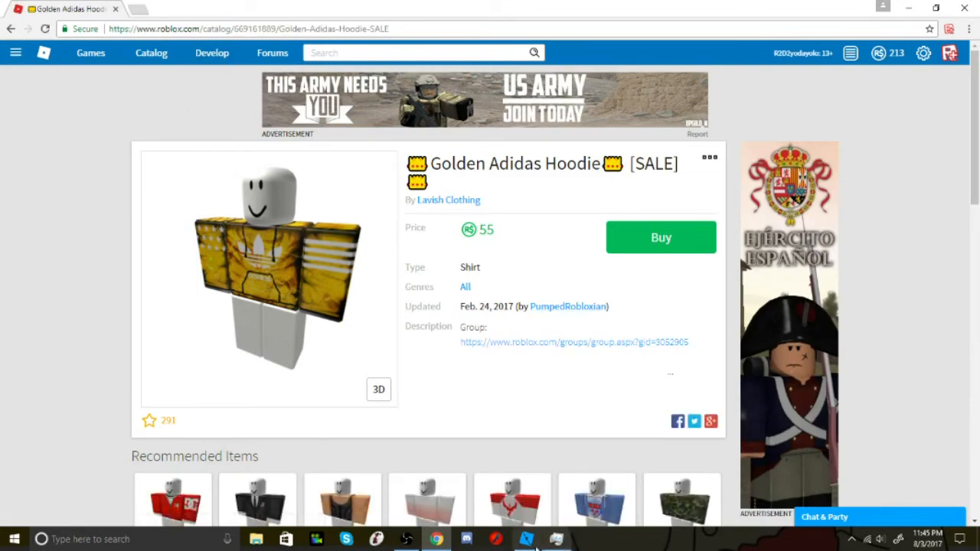
pyautogui.click(526, 537)
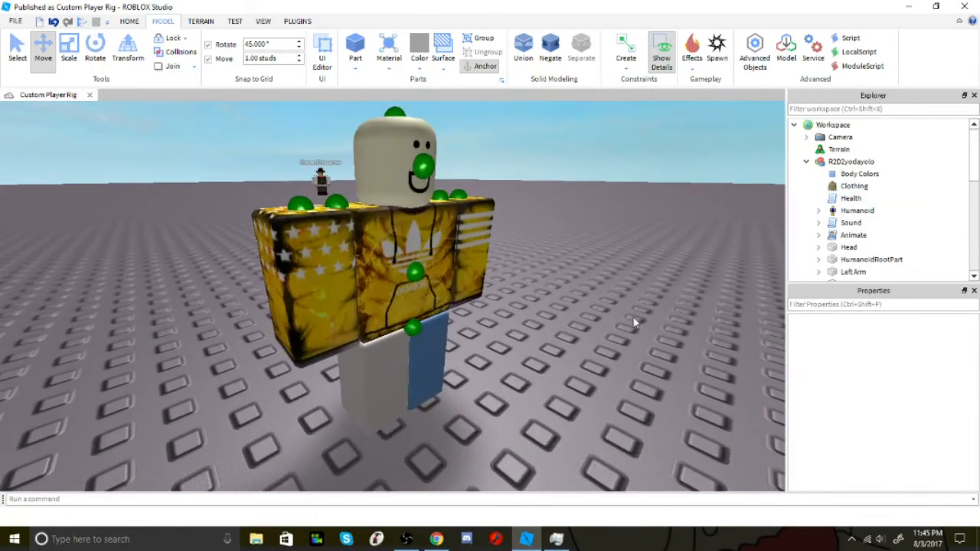
# Step: Apply the hoodie to the Shirt and select the R2D2yodayolo model
pyautogui.click(852, 161)
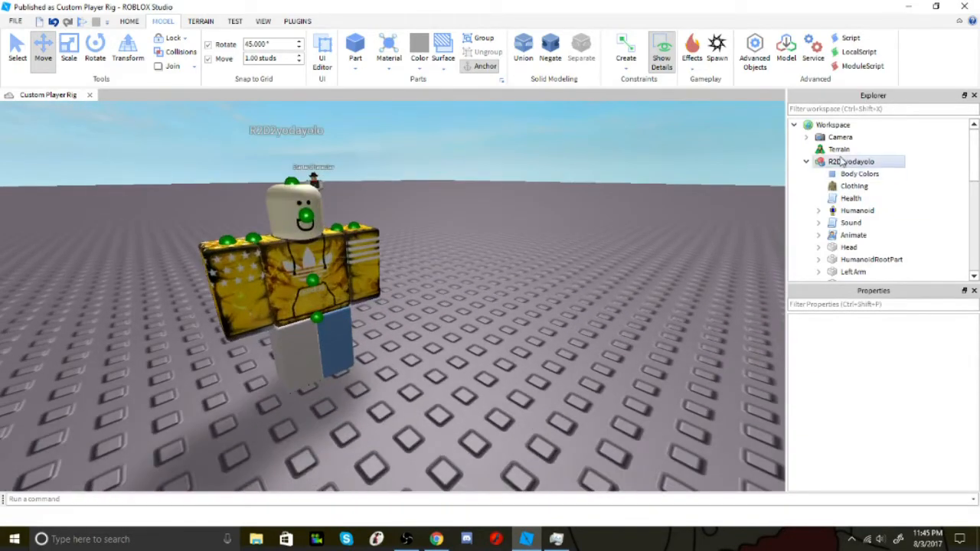
pyautogui.click(850, 162)
pyautogui.write('StarterCharacter')
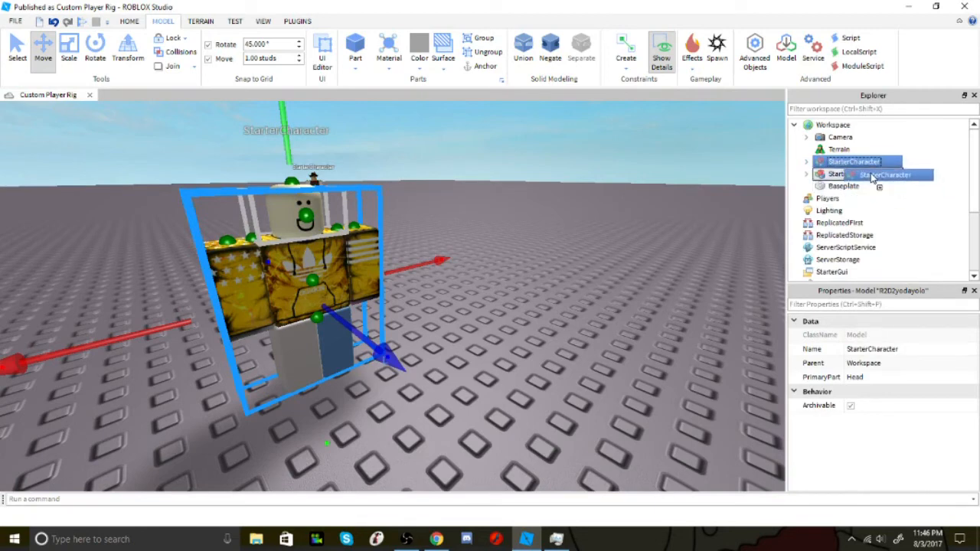
# Step: Scroll the Explorer toward StarterPlayer while moving the renamed StarterCharacter
pyautogui.scroll(-3)
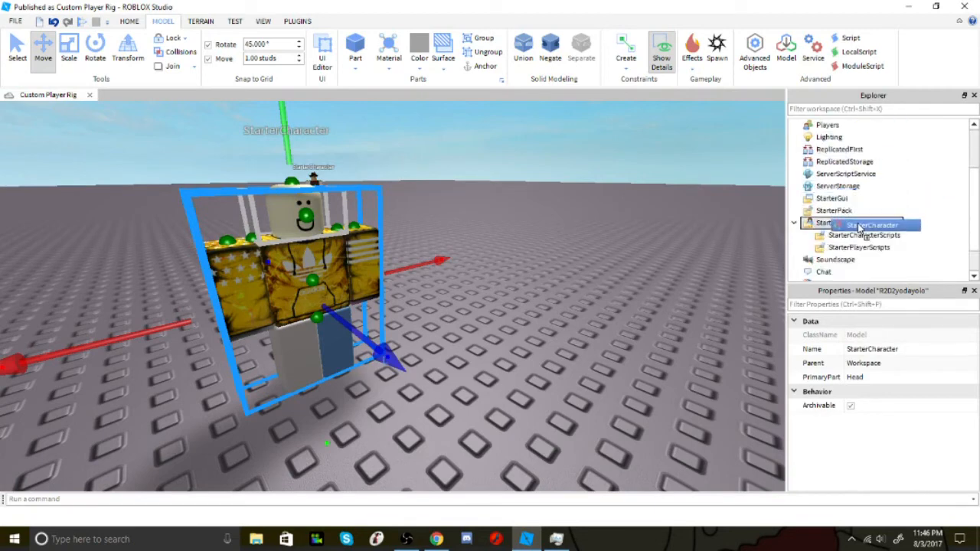